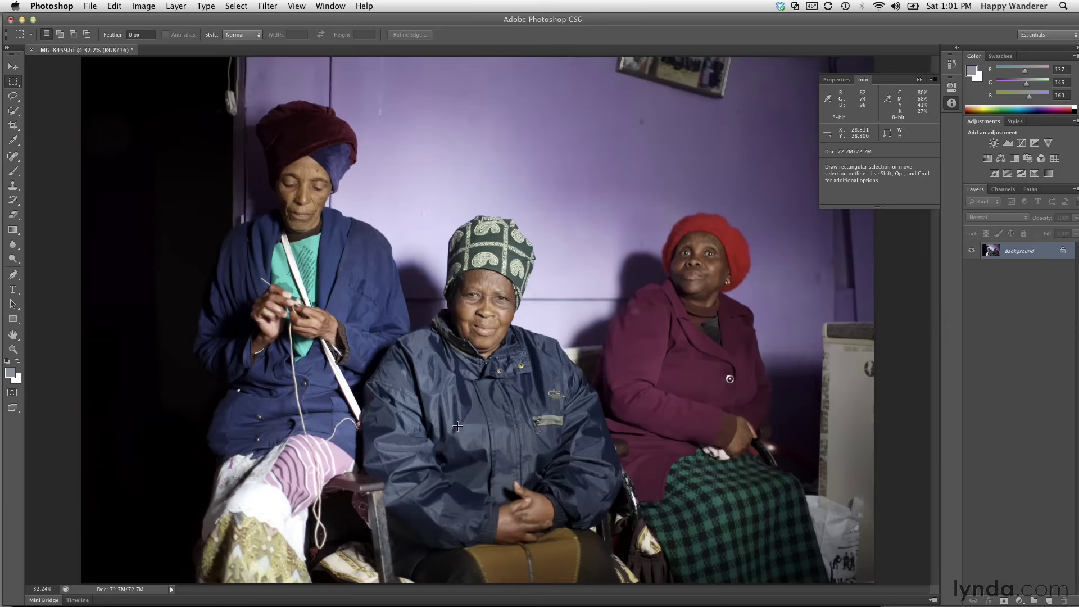
pyautogui.moveTo(83, 180)
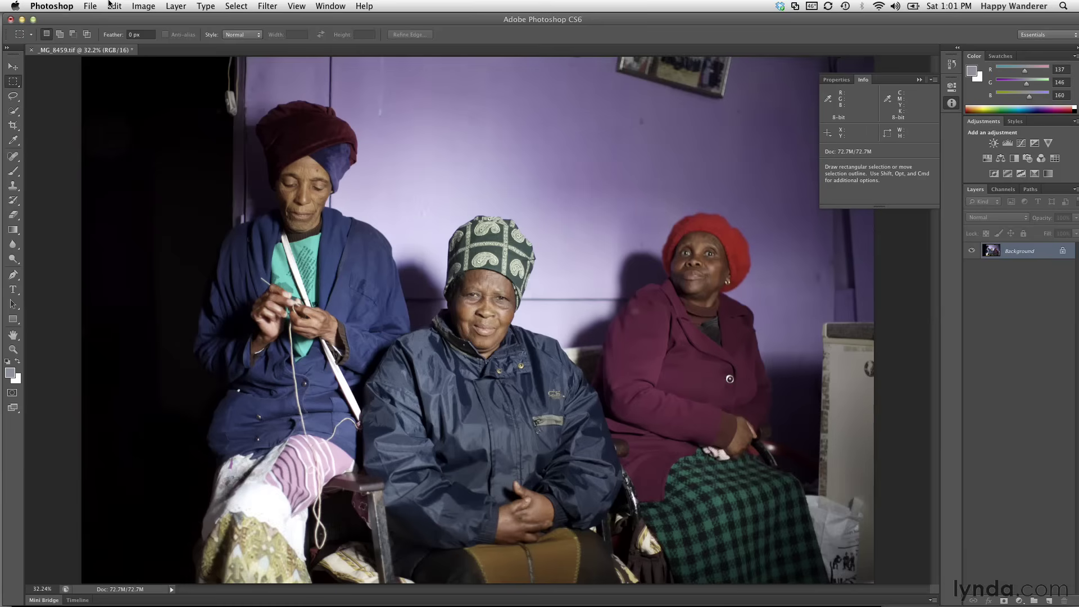
# - Open the Assign Profile dialog for the sRGB IEC61966-2.1 photo from the Edit menu
pyautogui.click(114, 5)
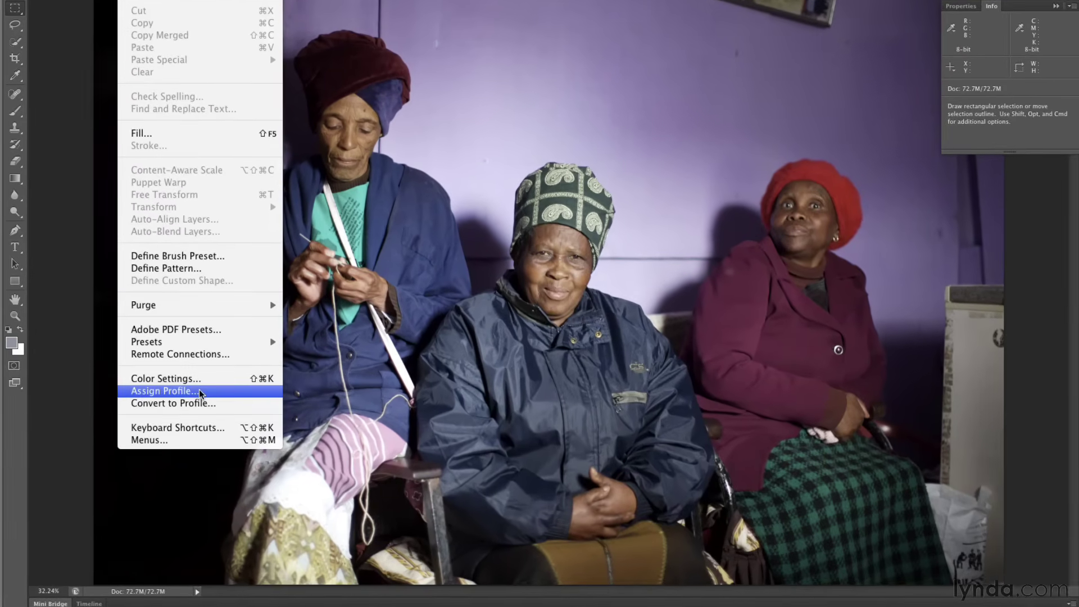
pyautogui.click(163, 392)
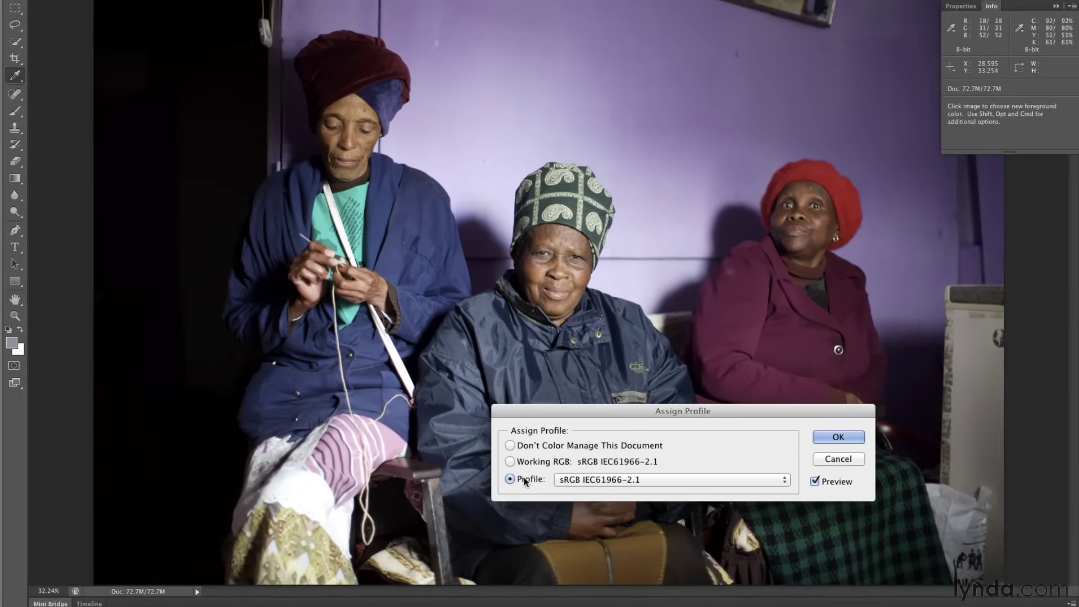